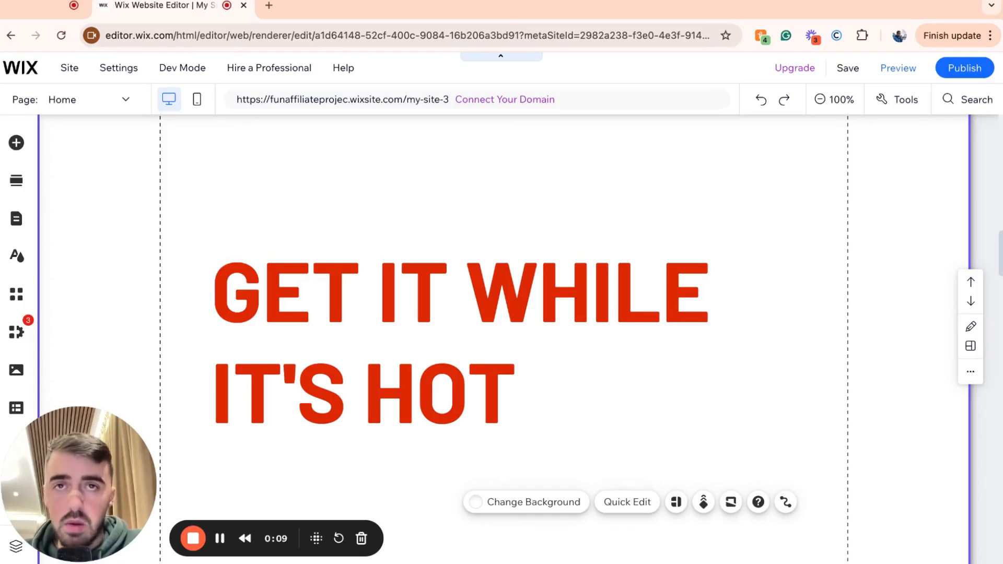
Step: Select the 'GET IT WHILE IT'S HOT' headline text box on the Home page
click(461, 393)
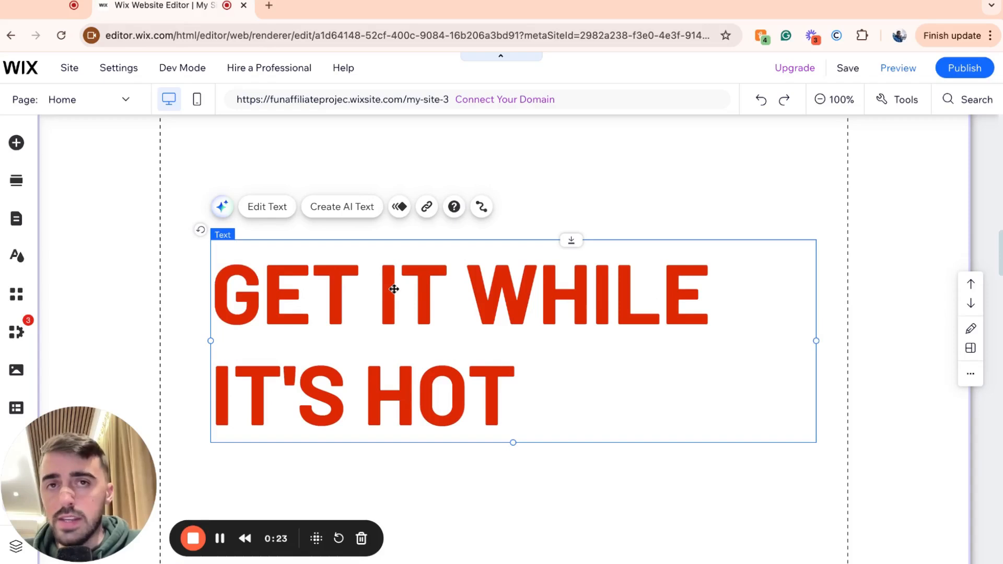
mouse_move(341, 207)
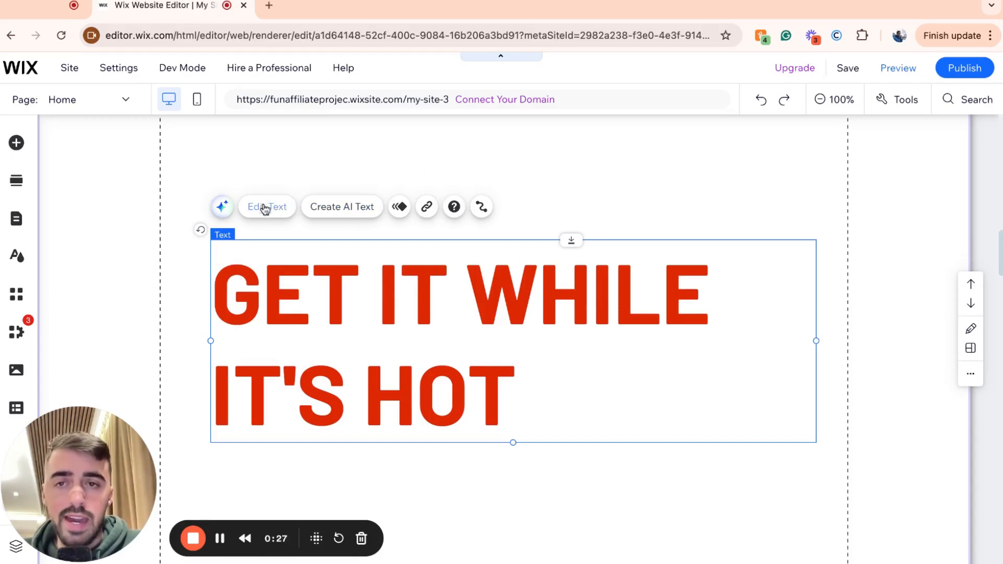
Step: Open the headline's text settings and clear its current red hex colour value
click(266, 207)
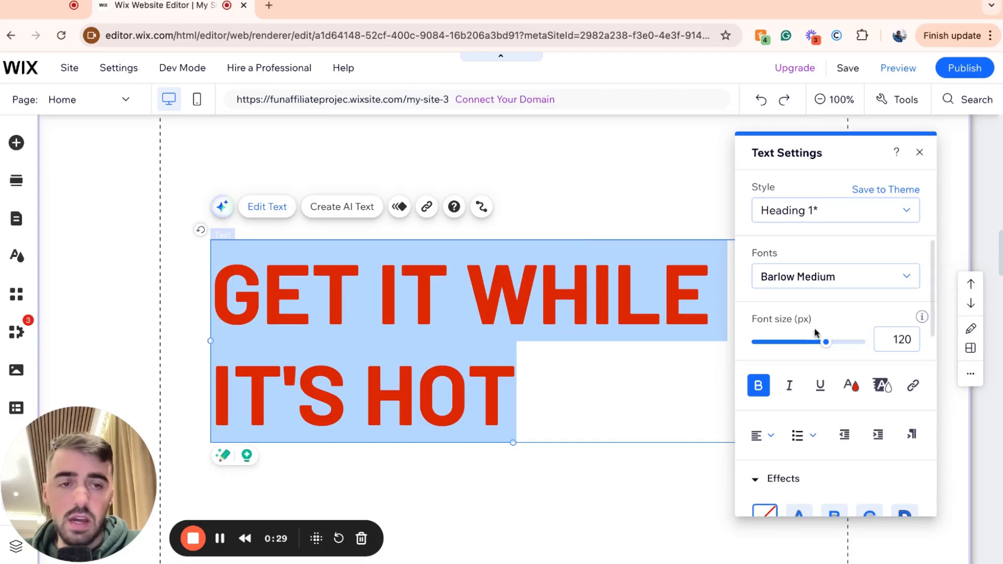
mouse_move(852, 385)
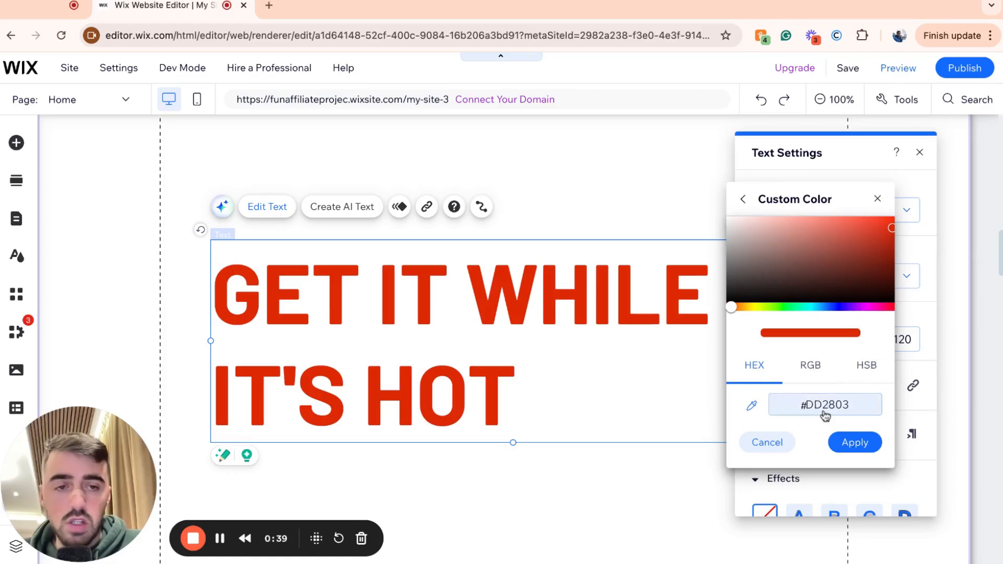
click(824, 404)
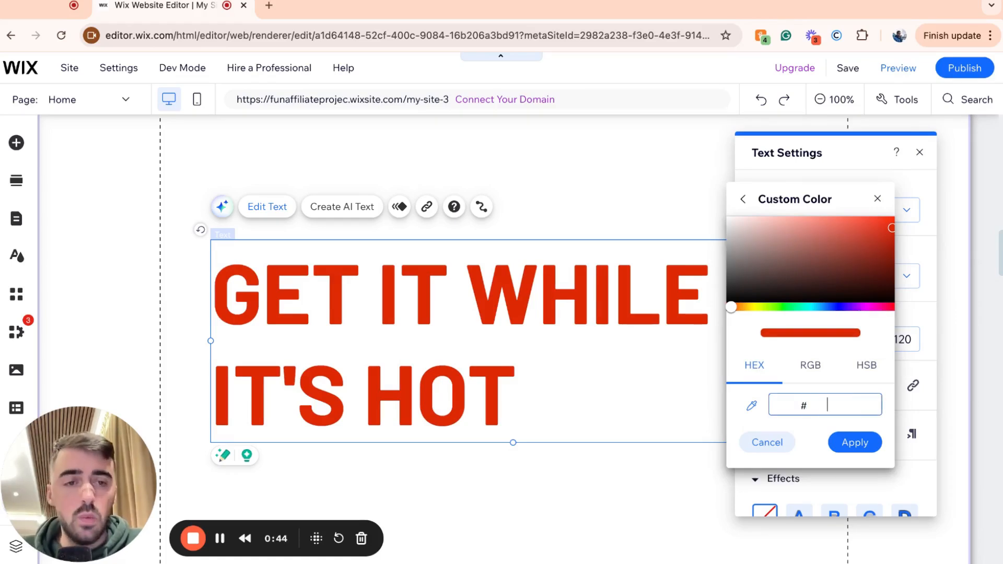
Step: Set the headline colour to hex FFD700 and make the text bold
text(FFD700)
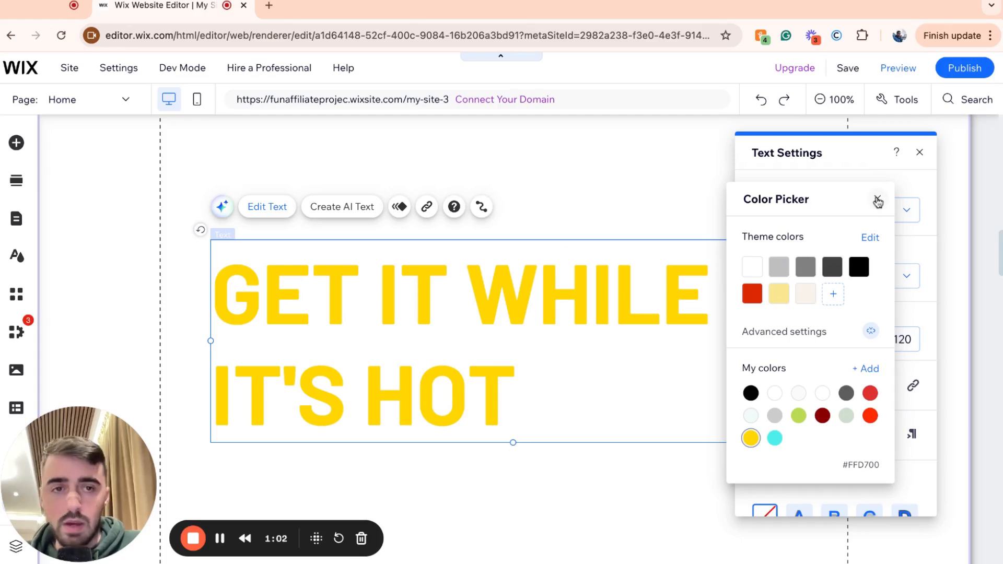
click(877, 199)
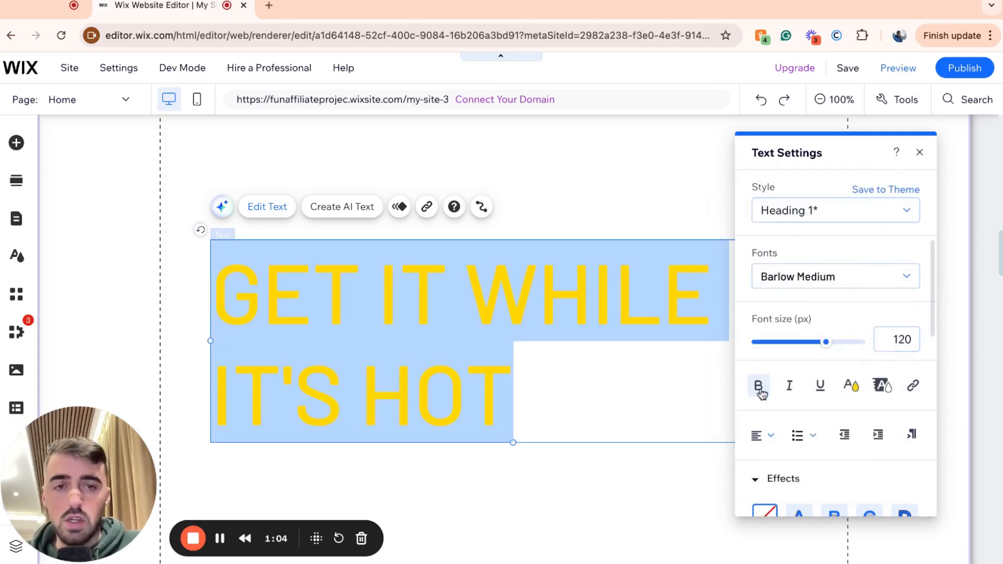
click(758, 386)
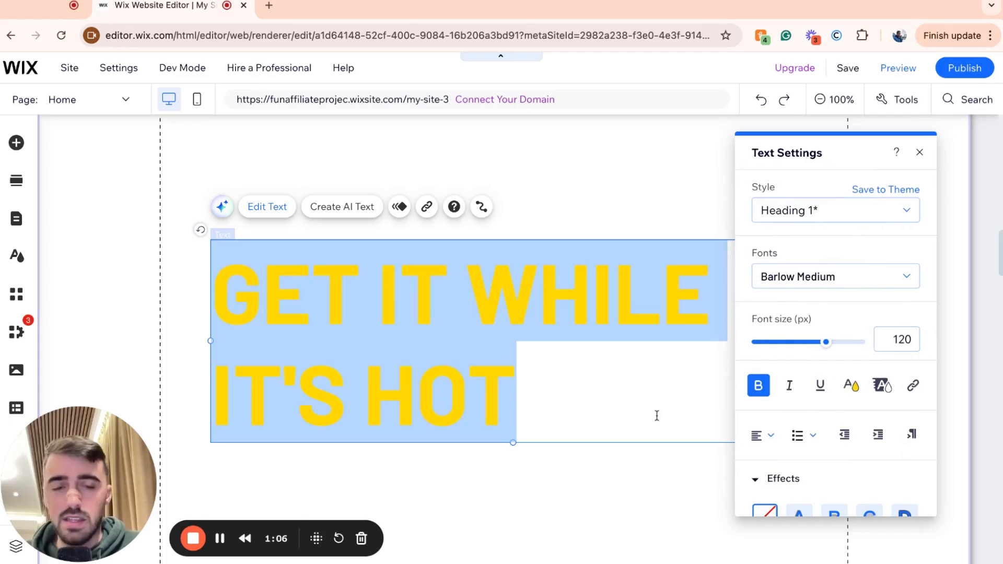